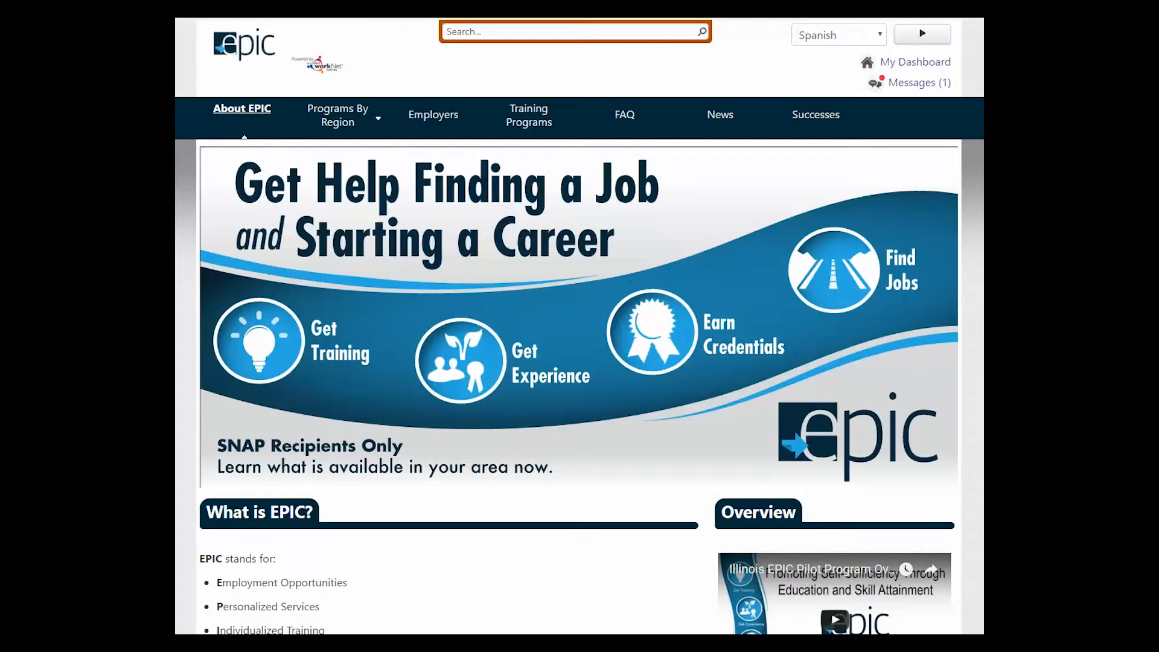
- Open the 'Programs By Region' dropdown listing the five Illinois regions
left_click(337, 116)
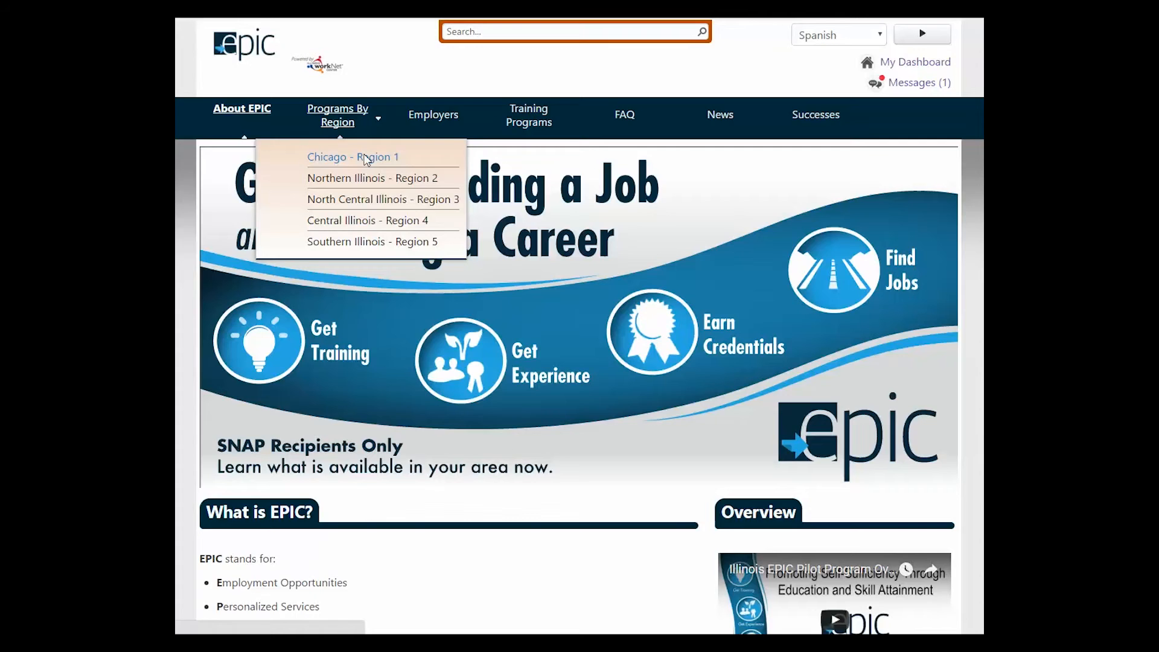
- Go to Chicago - Region 1 and advance the playlist to the EPIC Orientation Slide Presentation
left_click(353, 157)
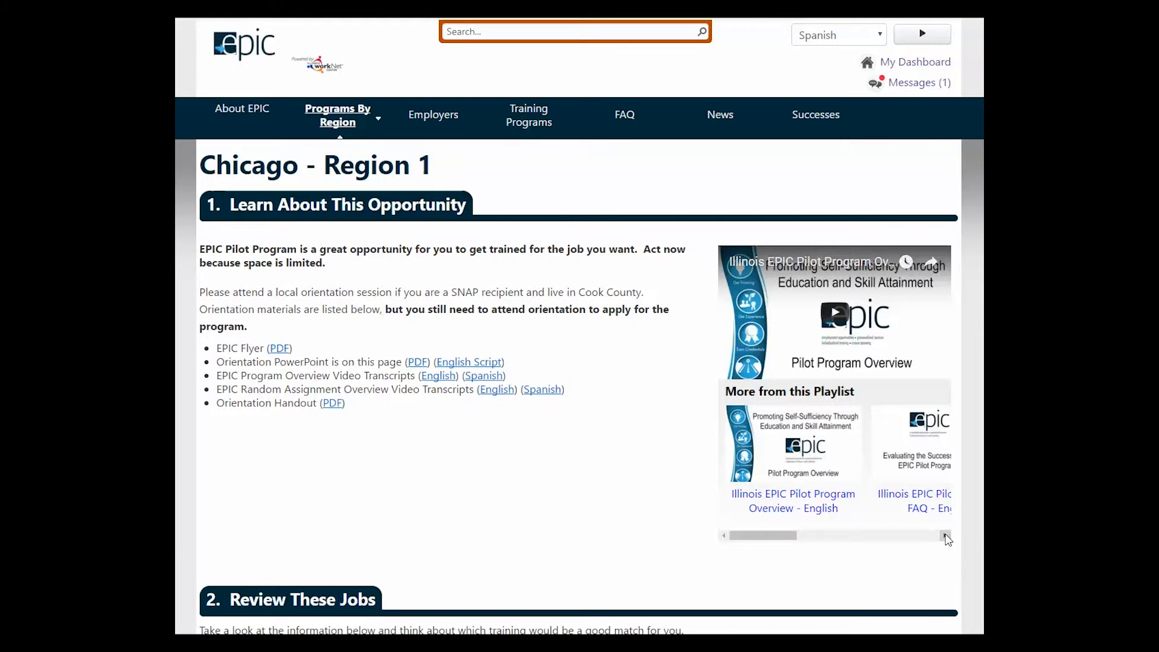
left_click(947, 535)
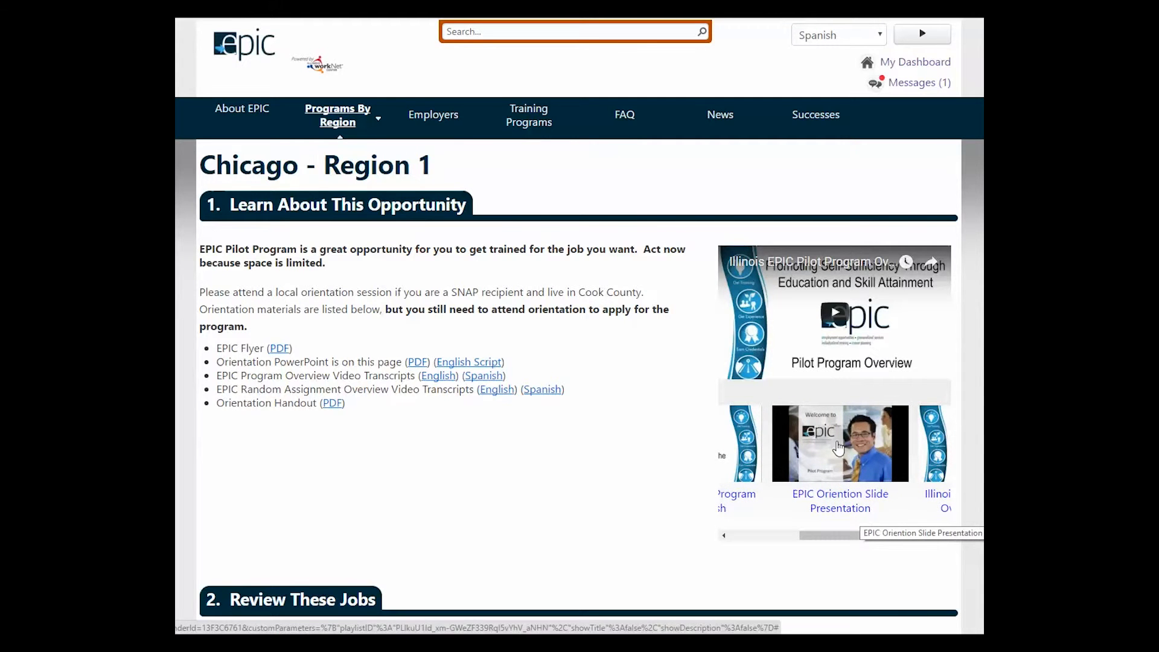
mouse_move(839, 455)
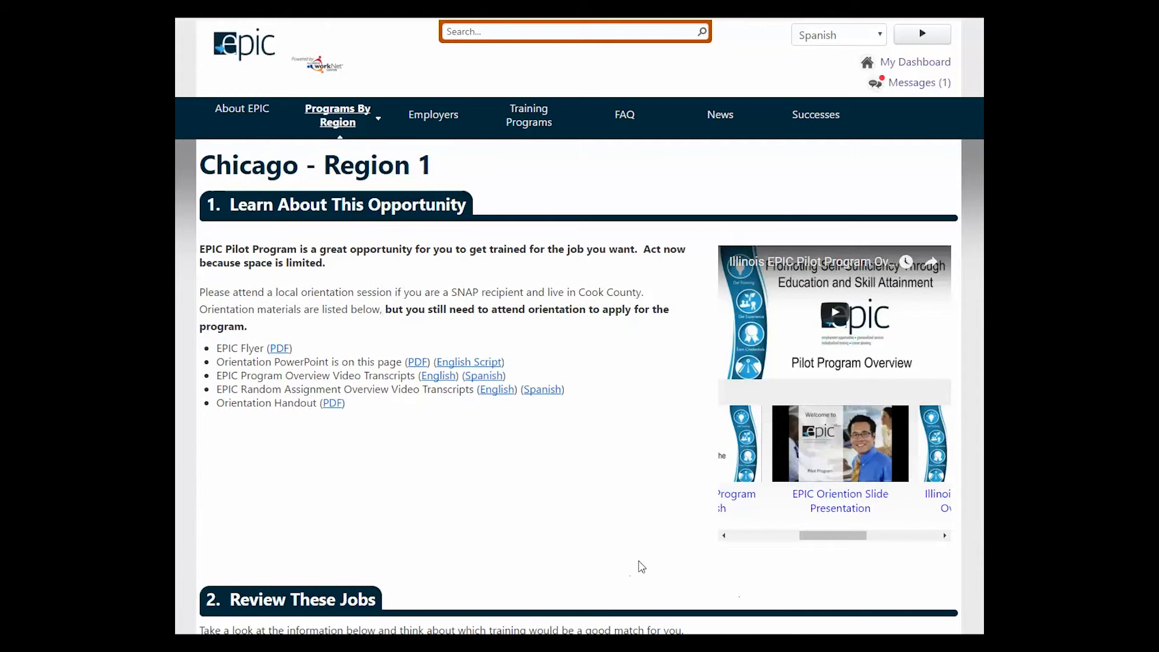
- Scroll through the '2. Review These Jobs' listings to '3. Complete the Assessments'
scroll("down", 3)
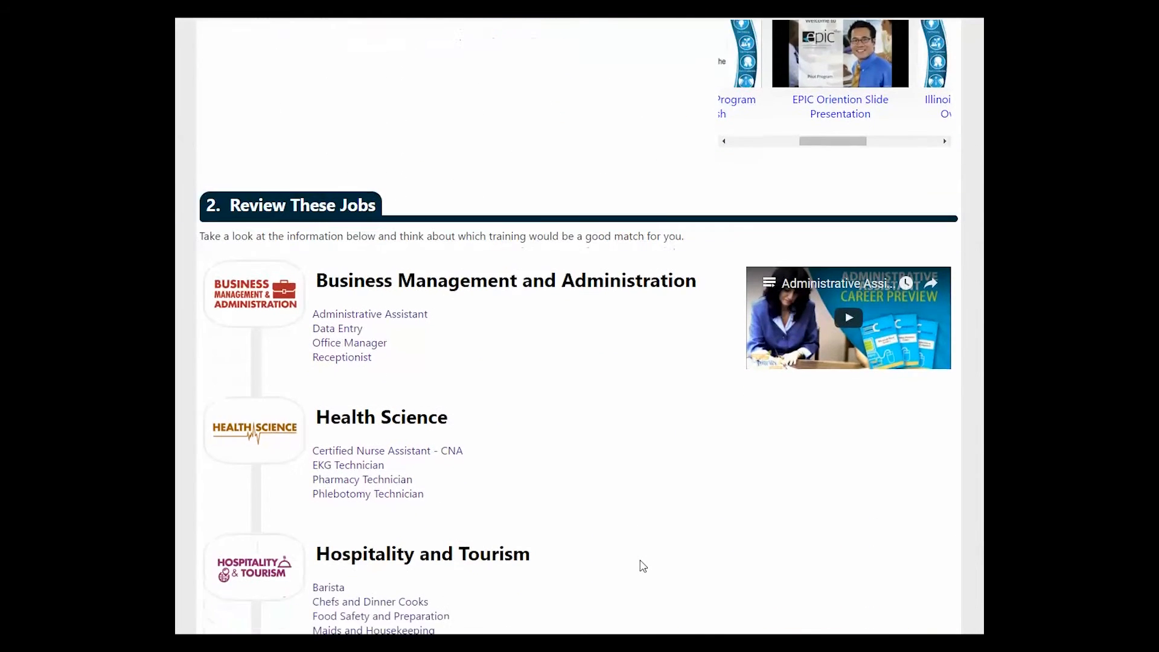
scroll("down", 3)
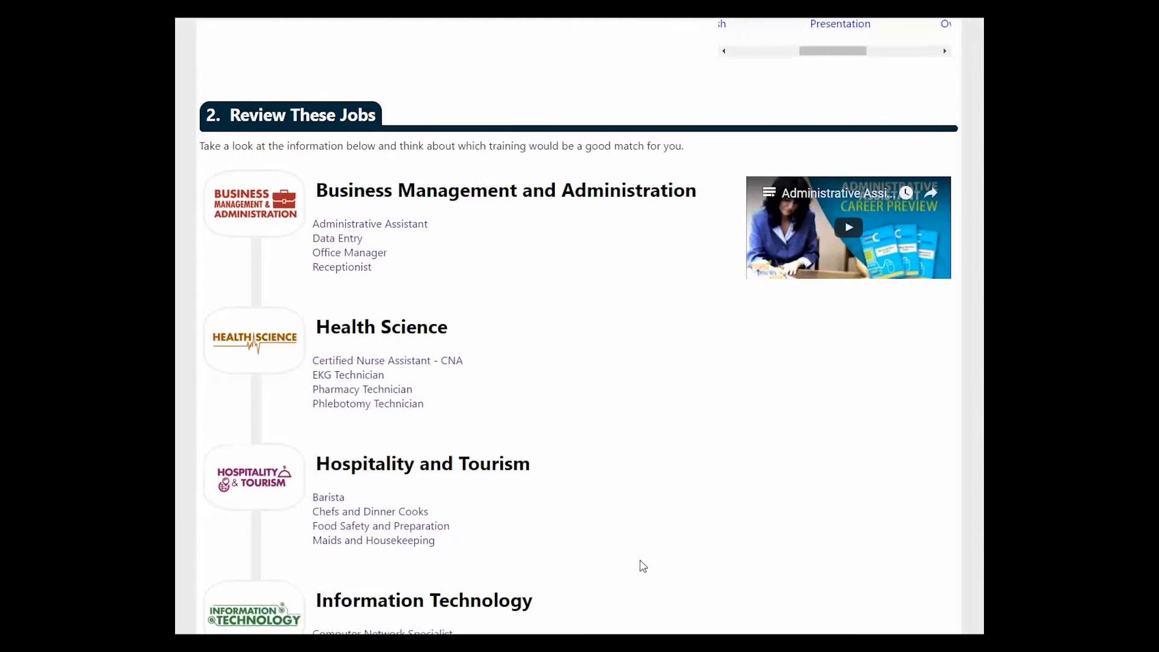
scroll("down", 3)
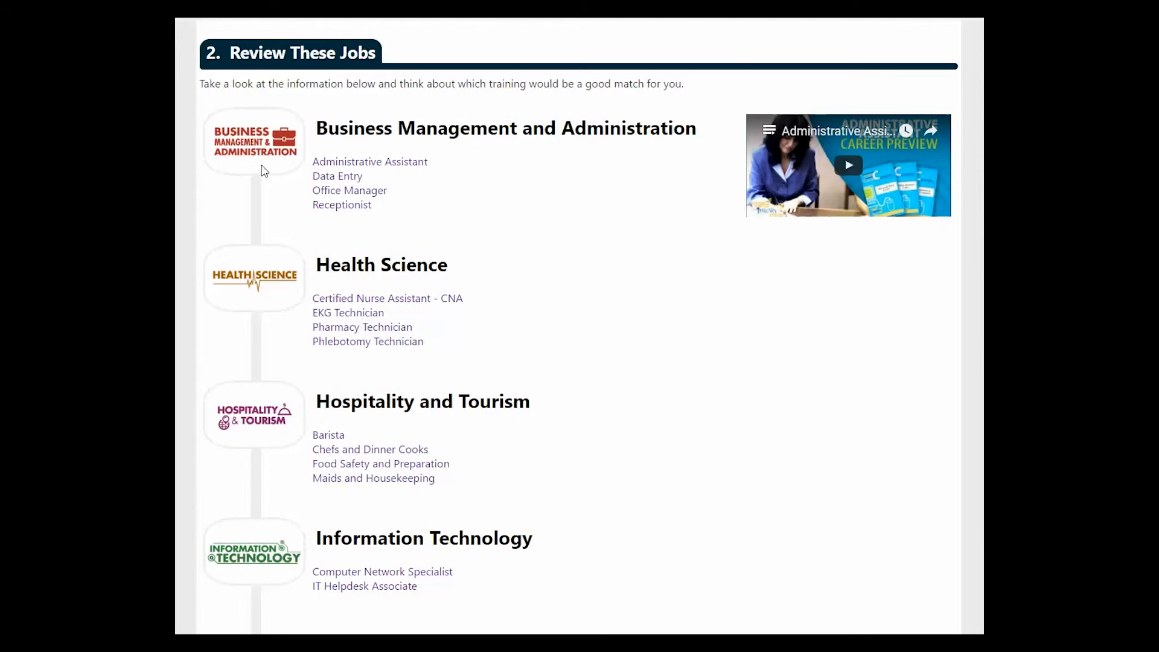
mouse_move(349, 190)
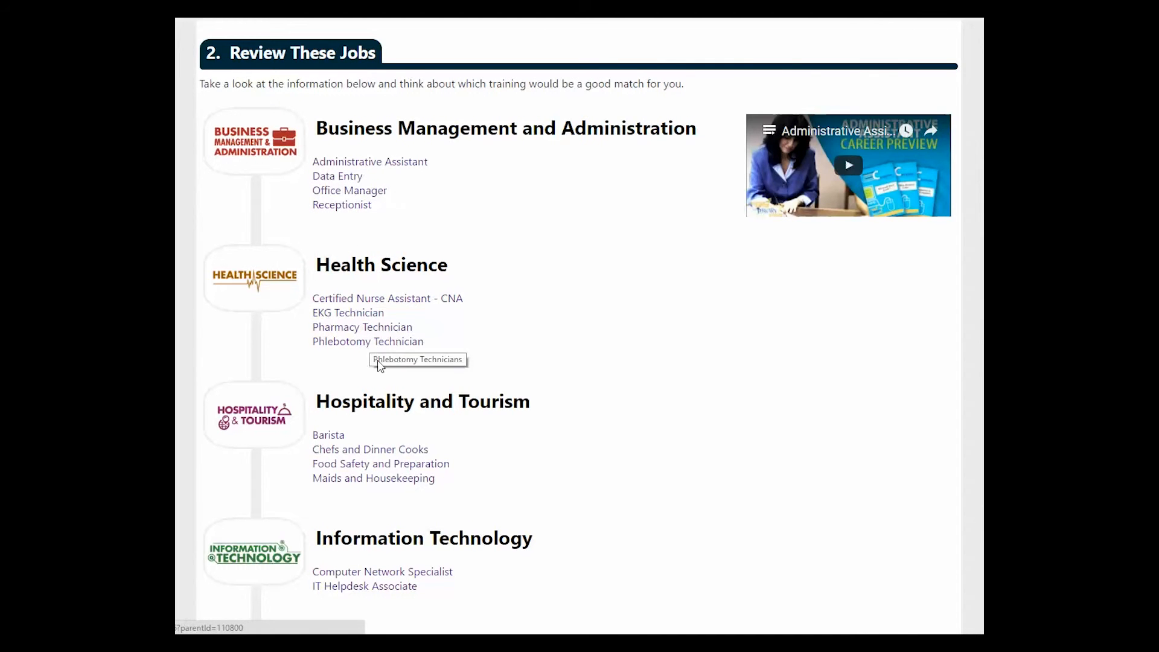
scroll("down", 3)
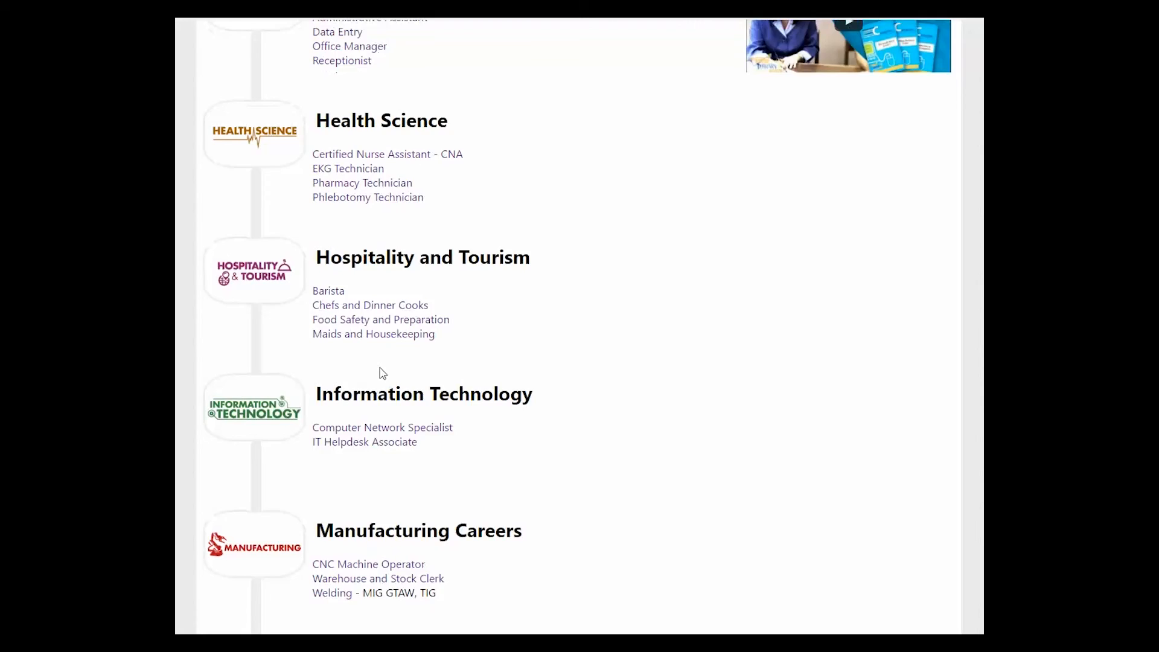
scroll("down", 3)
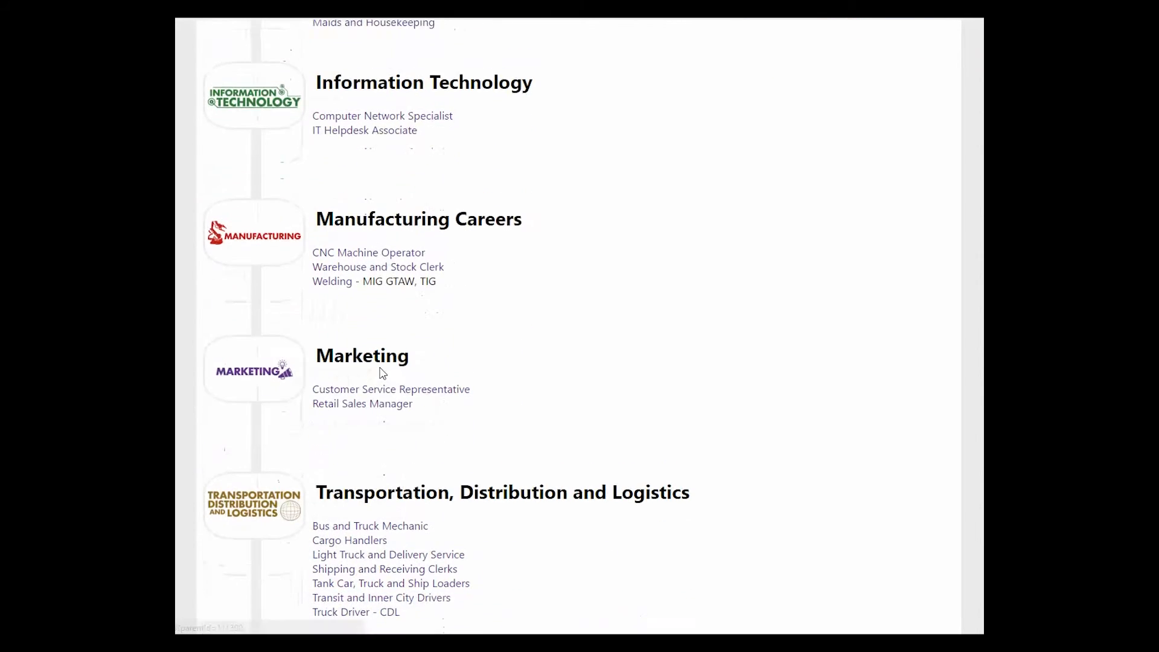
scroll("down", 3)
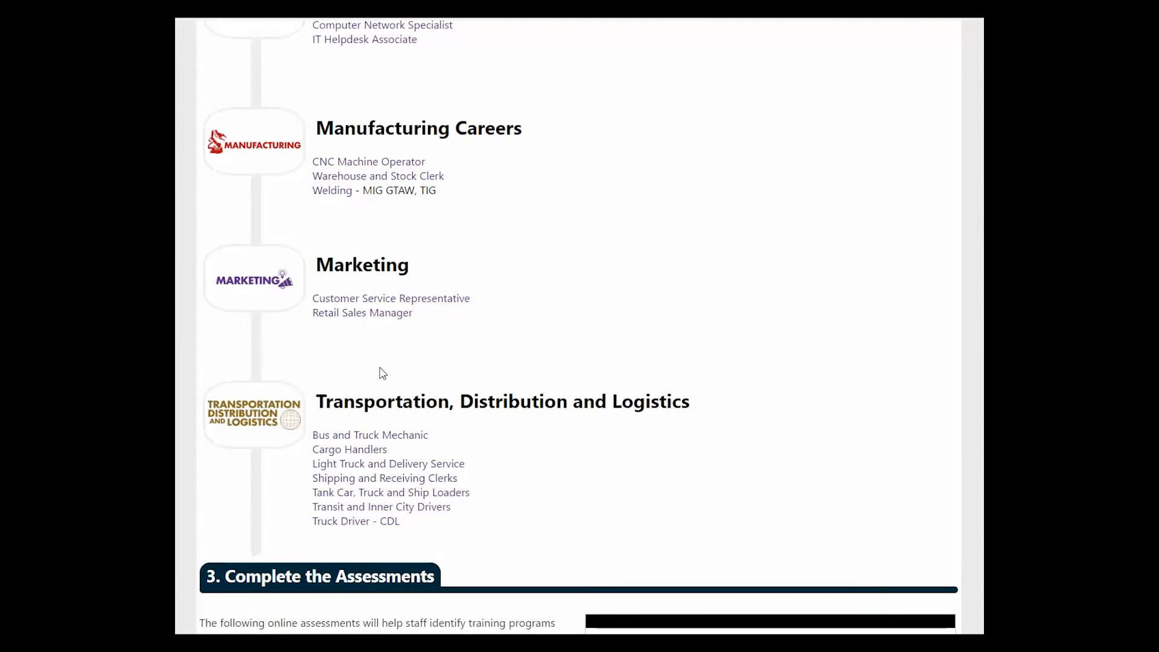
scroll("down", 3)
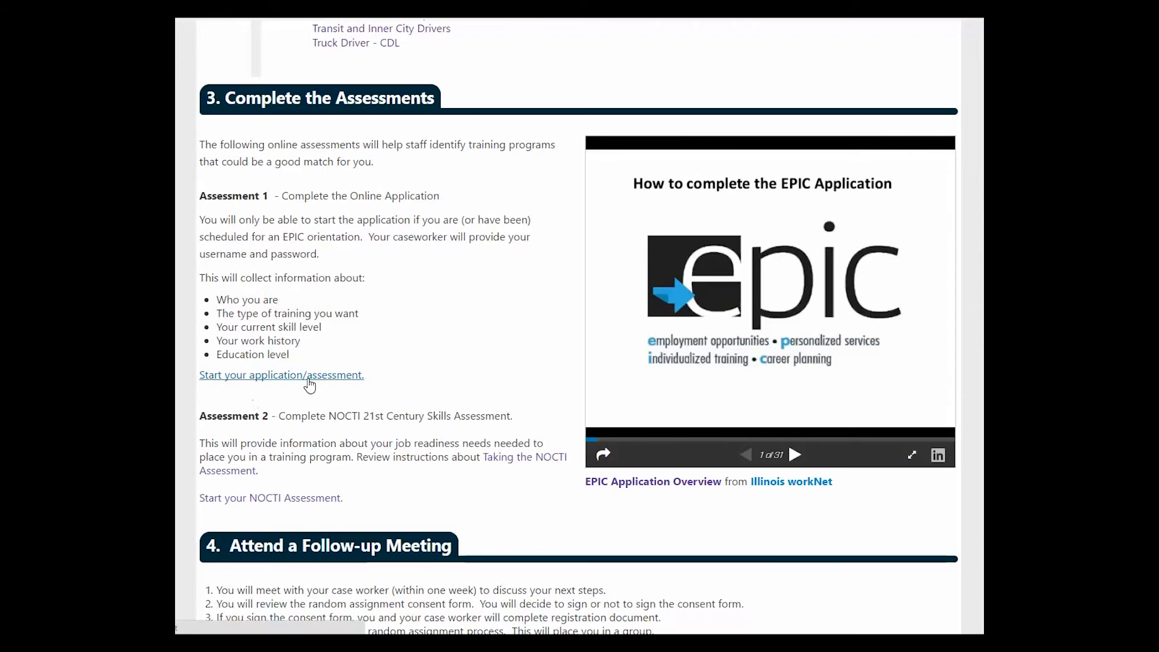
mouse_move(309, 382)
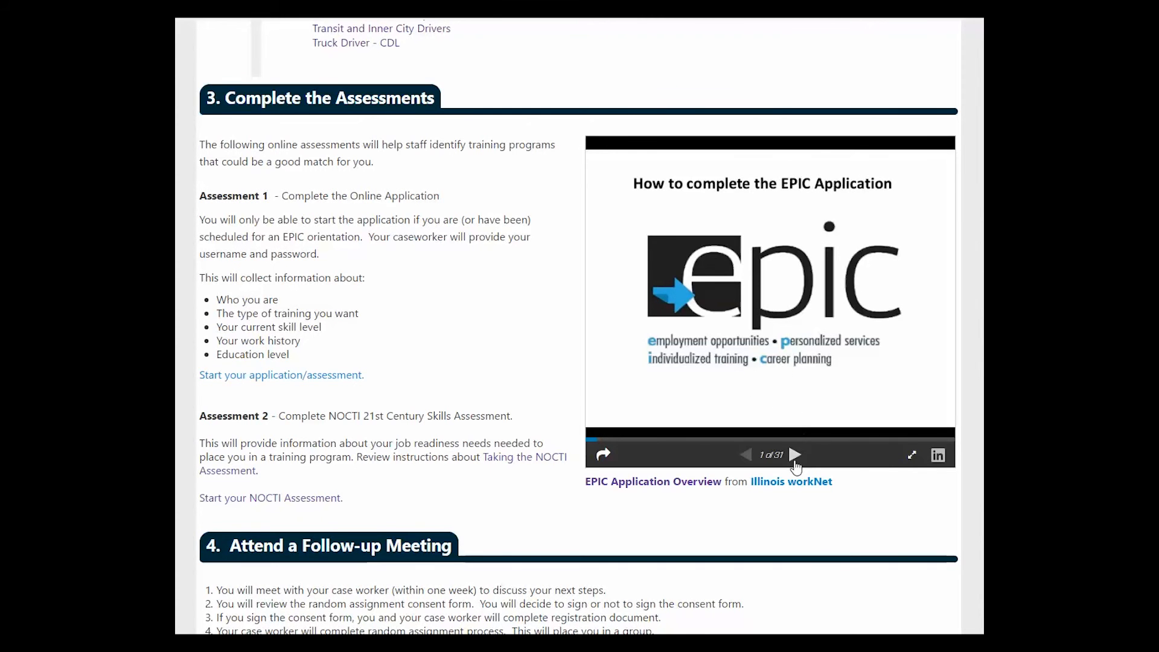
mouse_move(797, 455)
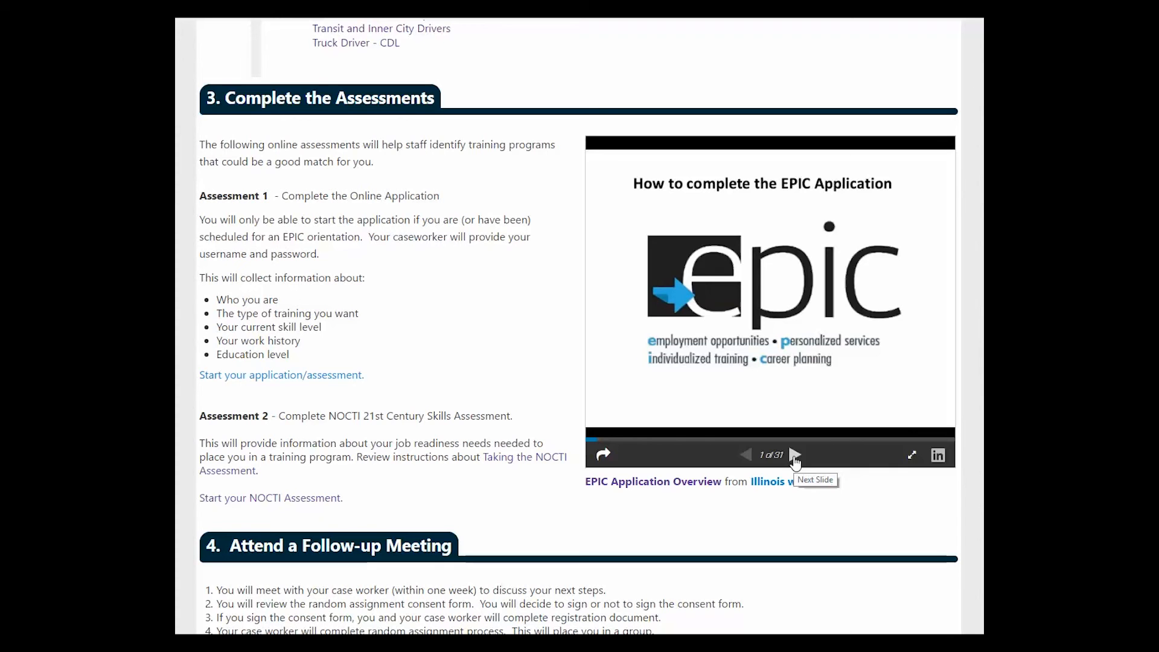
mouse_move(310, 381)
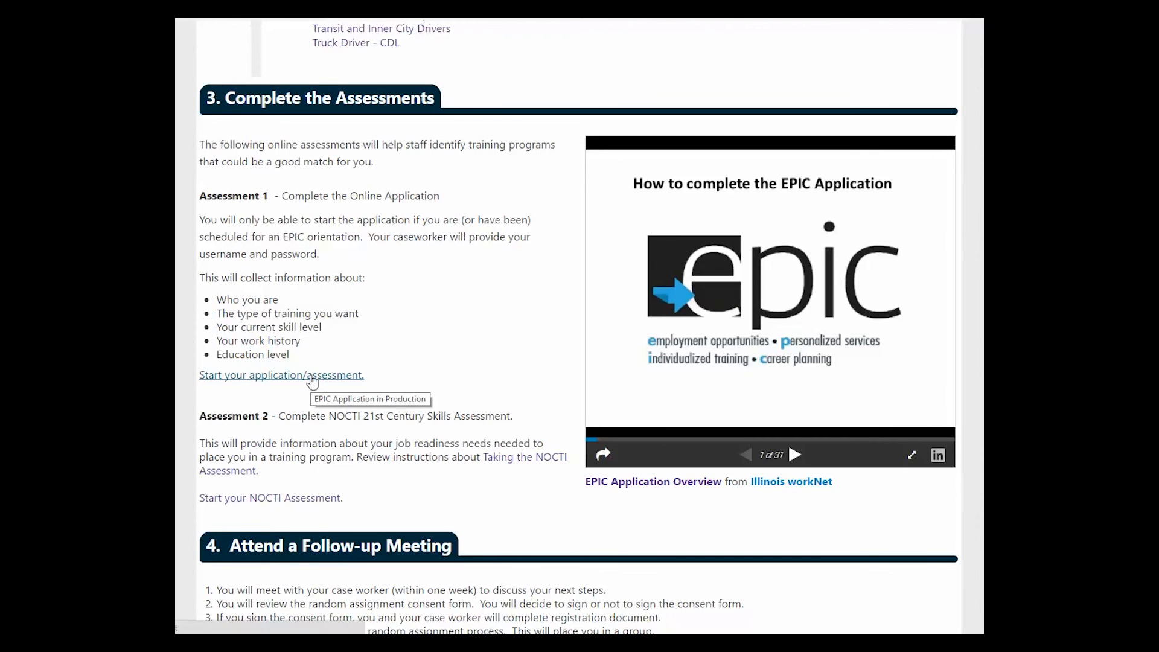
- Scroll past the assessments to the '4. Attend a Follow-up Meeting' steps
scroll("down", 3)
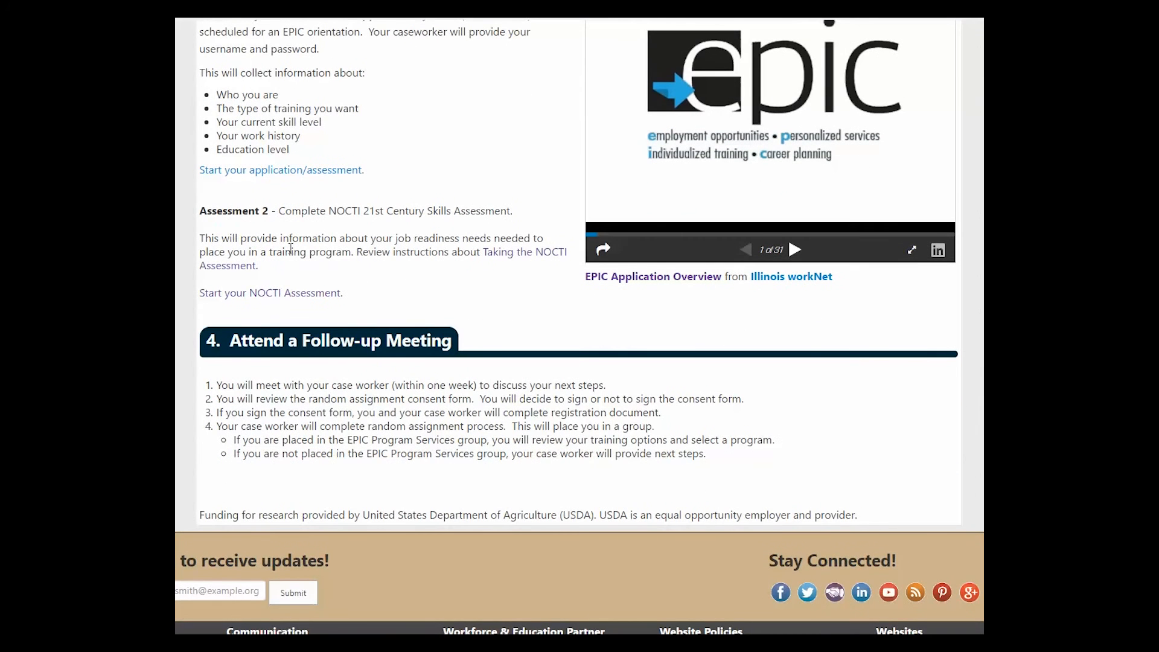
mouse_move(270, 292)
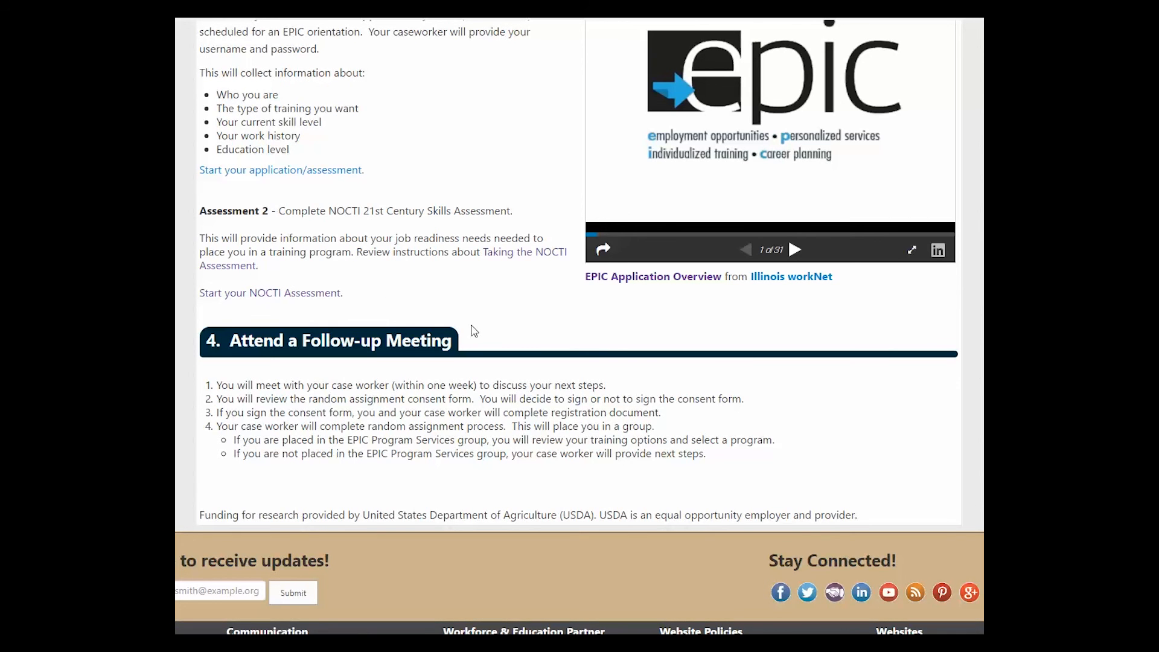
mouse_move(540, 295)
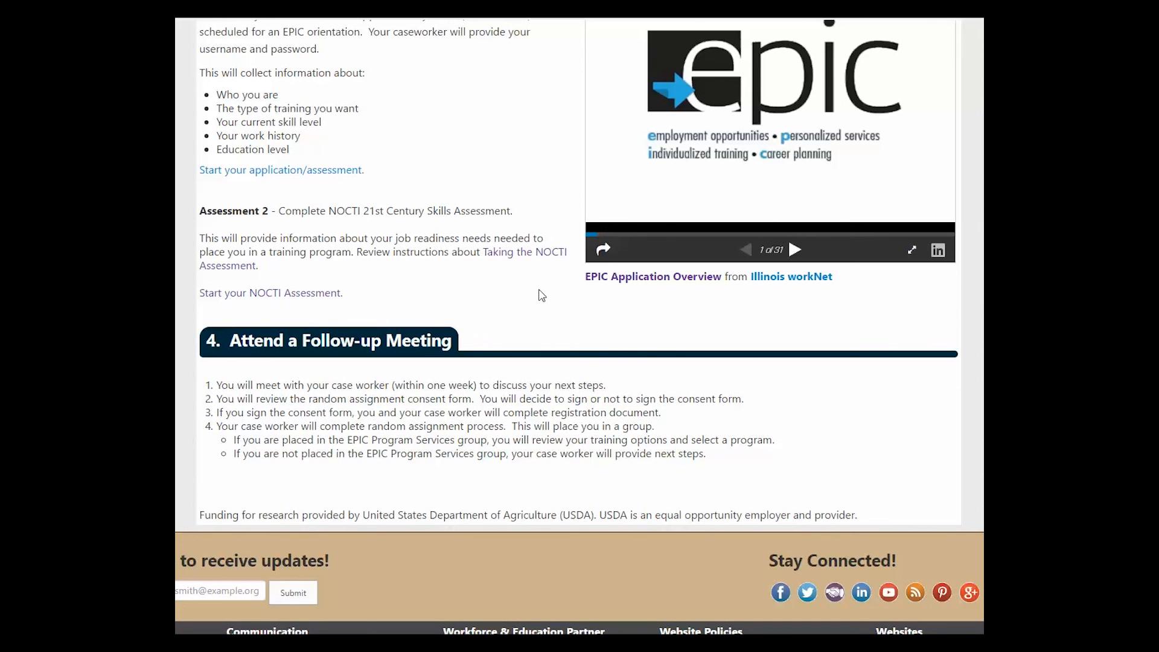